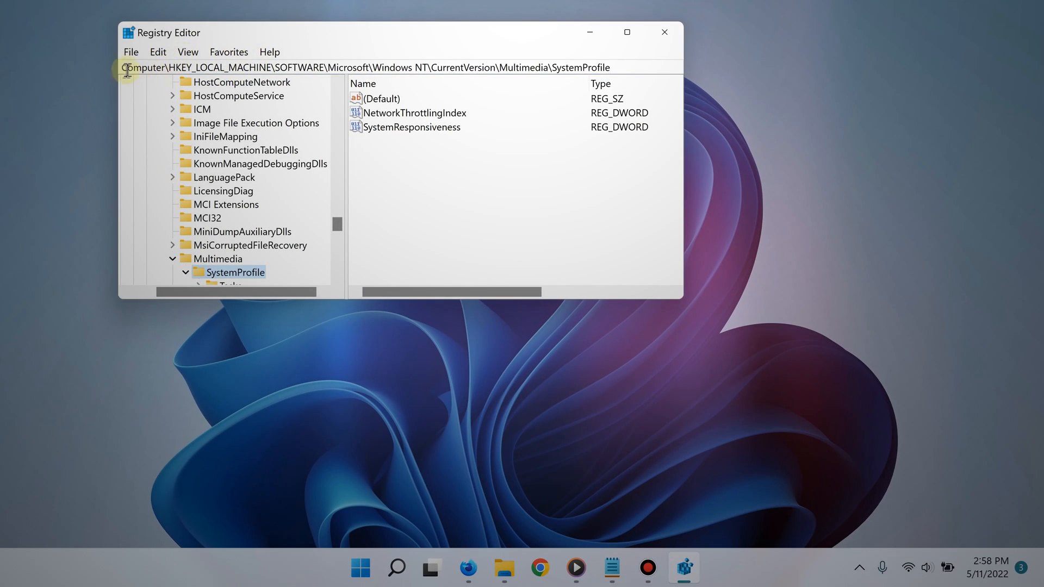
- Export the registry from the File menu as a .reg file named 'reg backup'
left_click(131, 53)
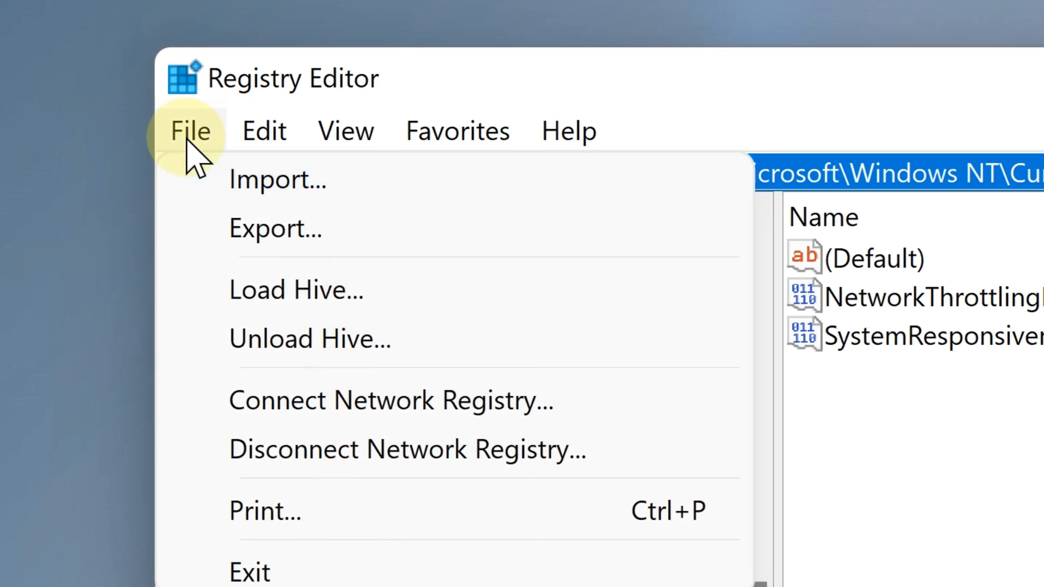
left_click(275, 227)
type("reg backup")
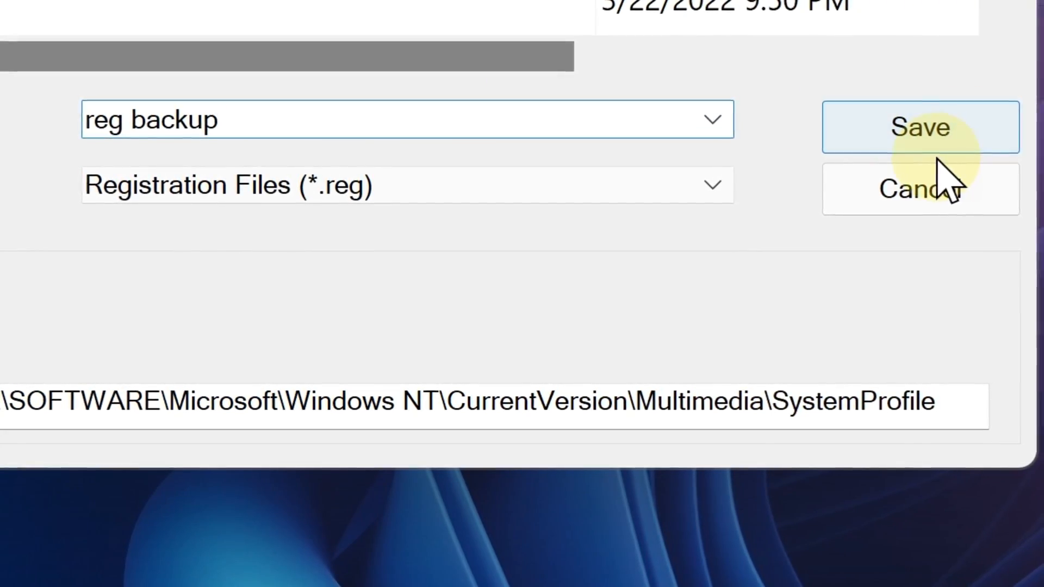
left_click(920, 127)
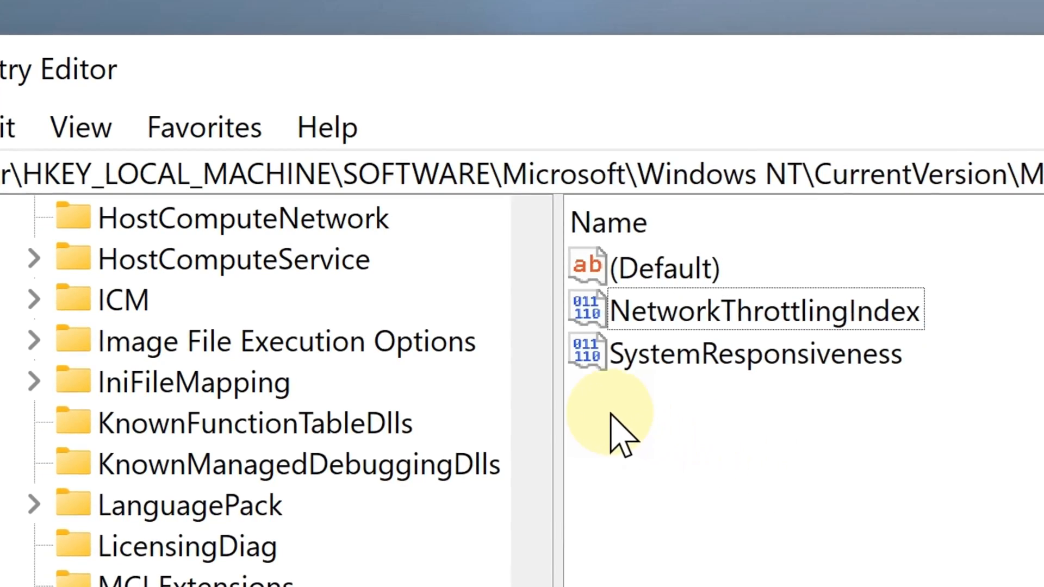
- Change NetworkThrottlingIndex to ffffffff
double_click(745, 308)
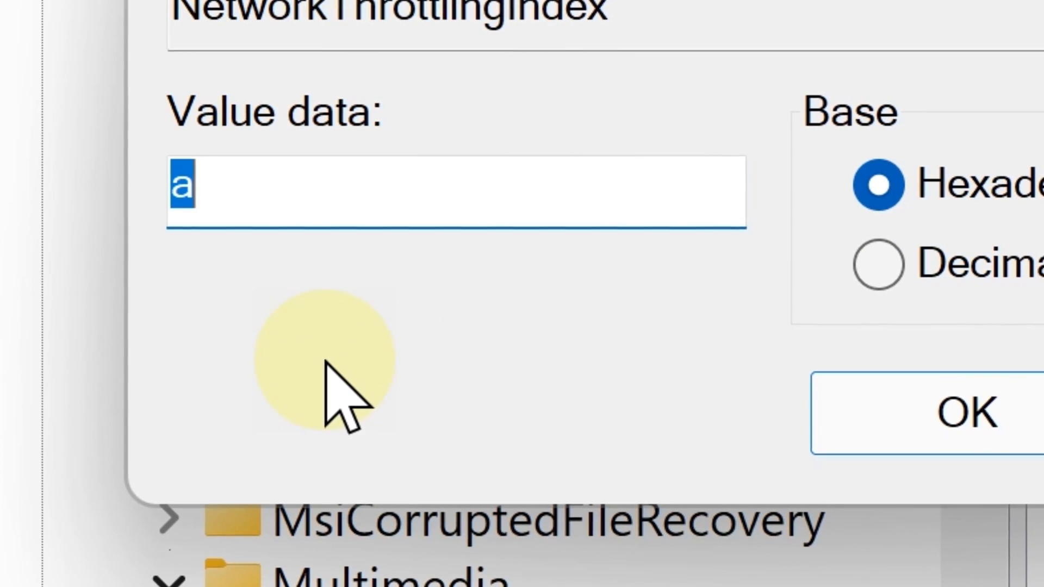
type("ff")
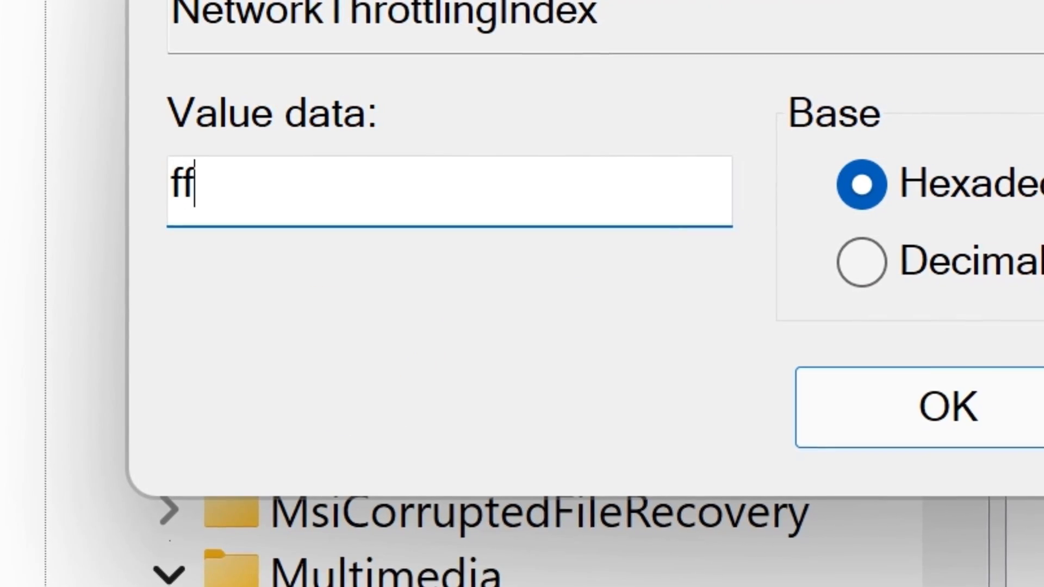
type("ffffff")
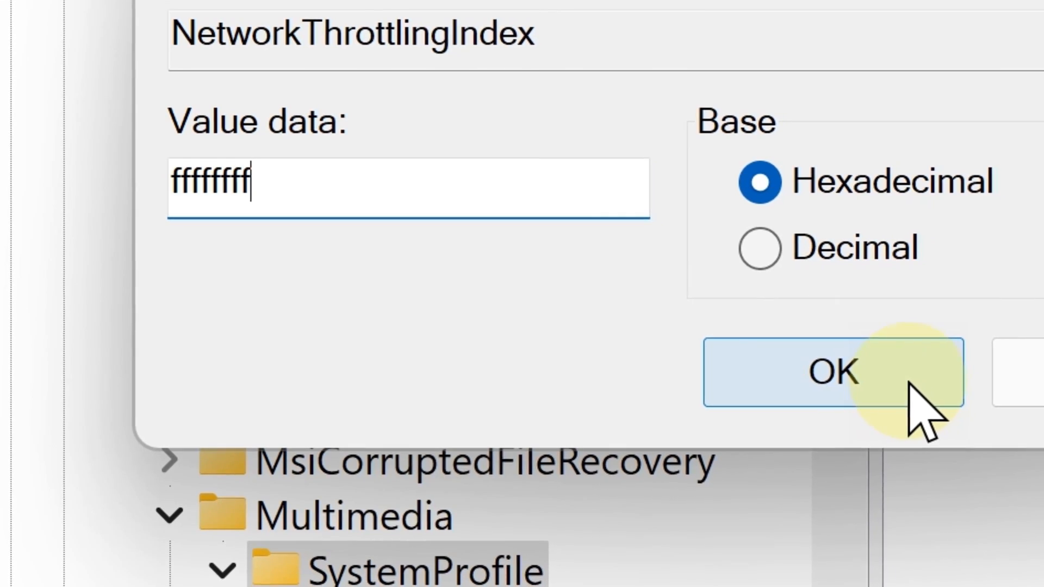
left_click(832, 371)
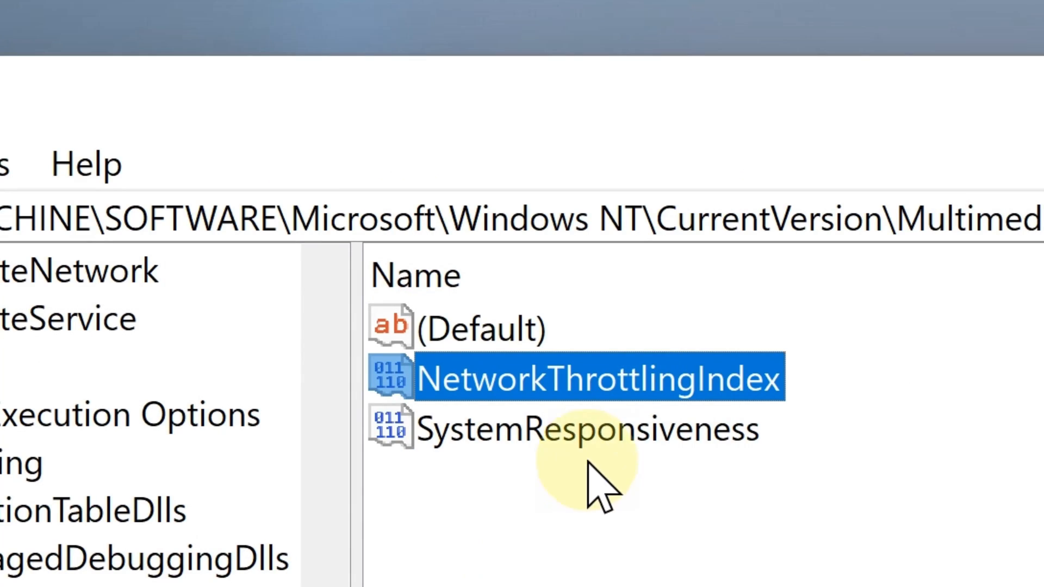
- Change SystemResponsiveness to 0
double_click(590, 429)
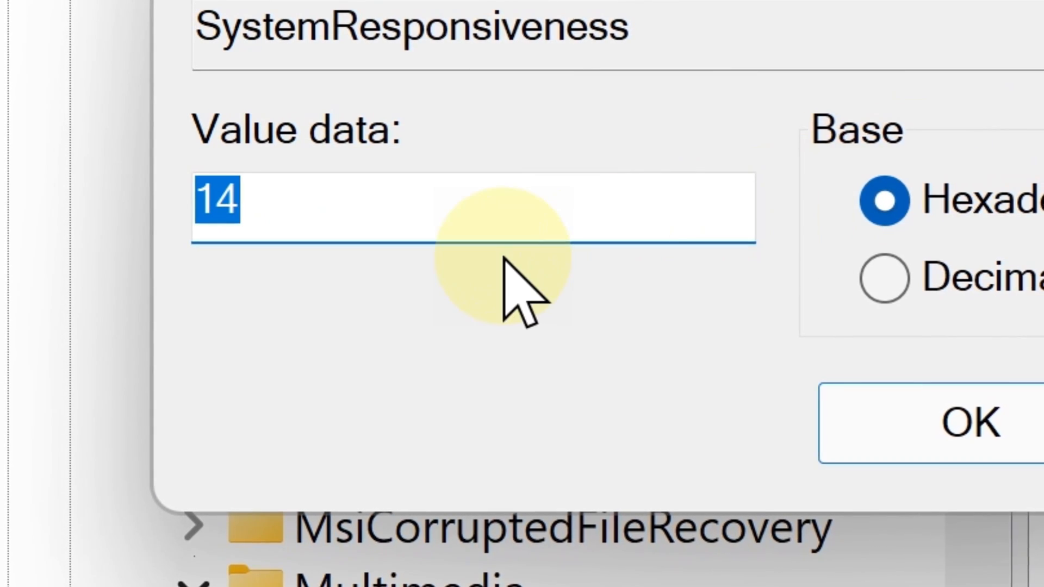
type("0")
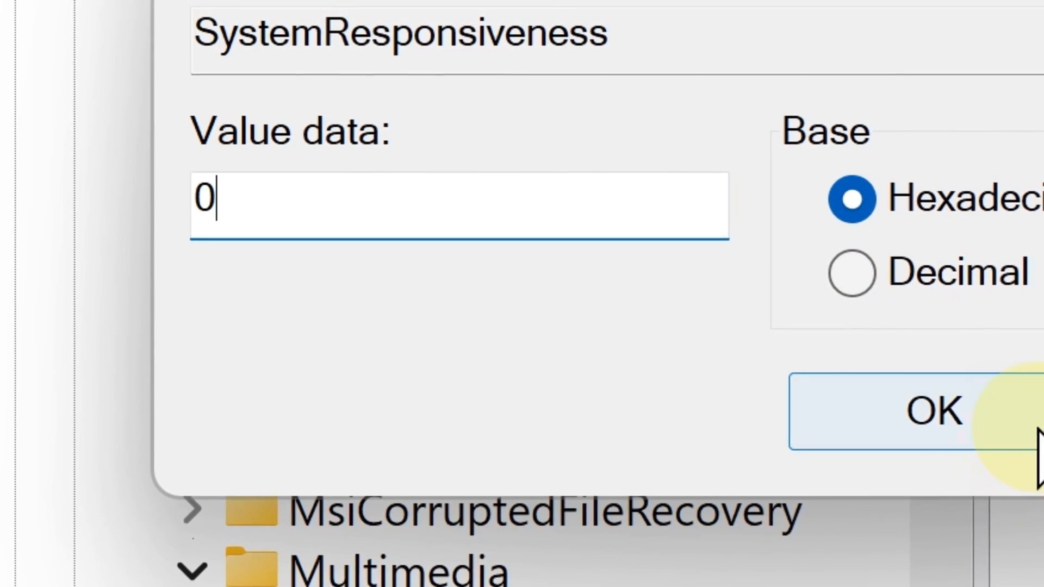
left_click(933, 409)
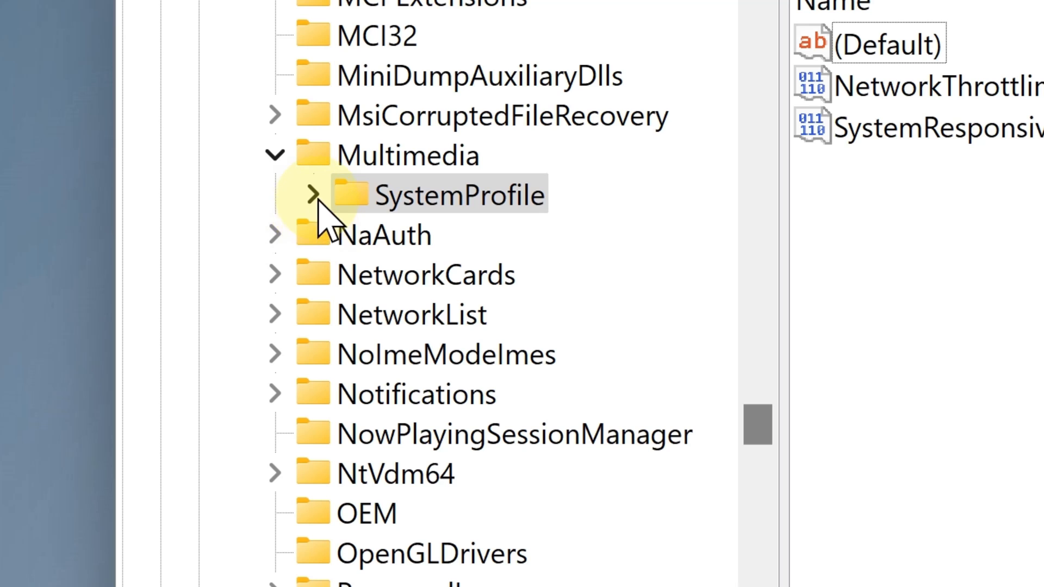
- Expand SystemProfile in the tree to reach Tasks > Games and its priority values
left_click(313, 194)
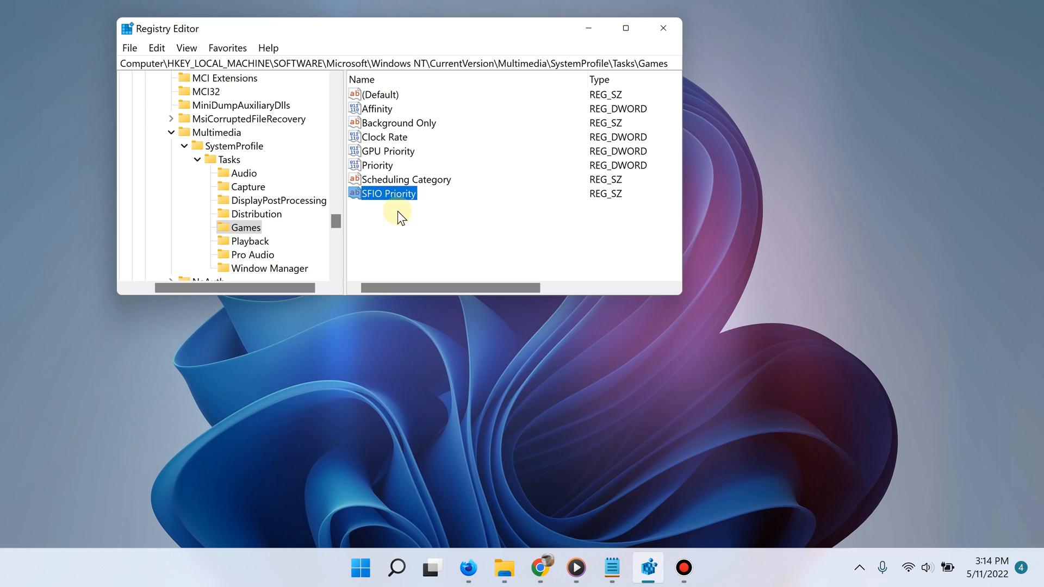
mouse_move(518, 333)
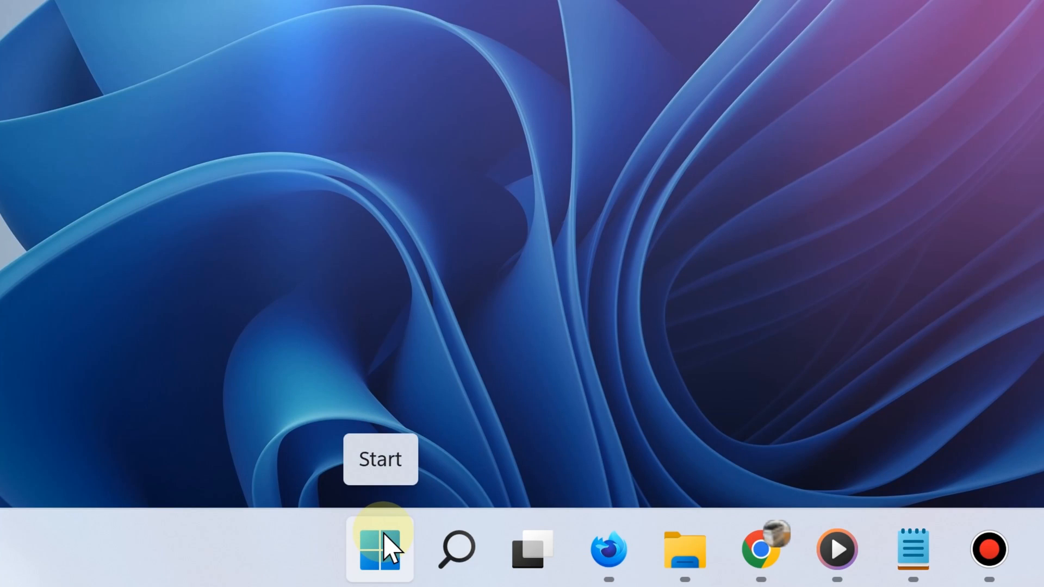
- Launch Windows Terminal (Admin) from the Start context menu and run ipconfig
right_click(380, 549)
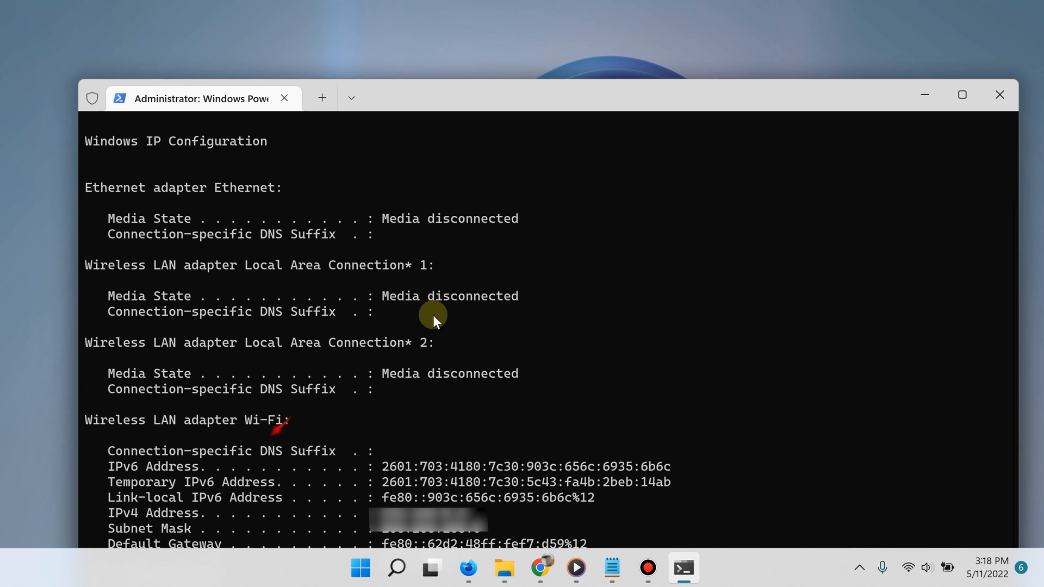
mouse_move(529, 463)
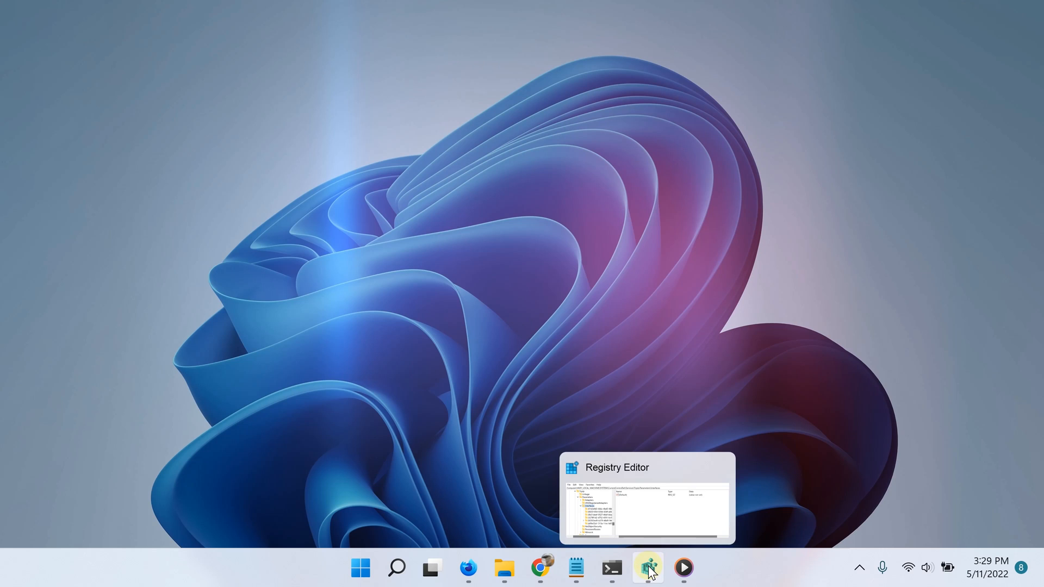
- Back in Registry Editor, select the {92503ed9…} interface key and scroll its DHCP and NameServer values
left_click(646, 568)
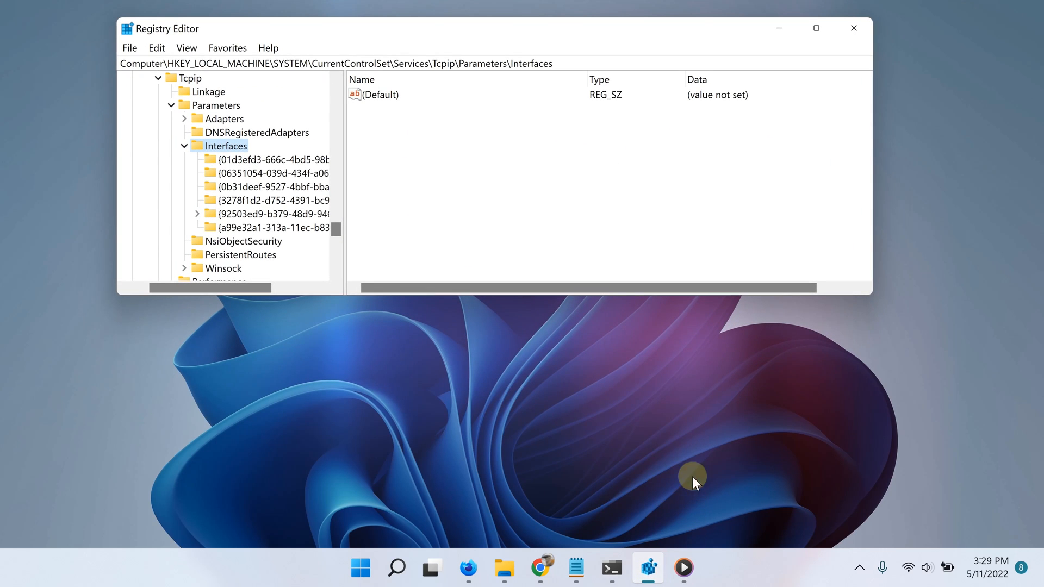
mouse_move(126, 60)
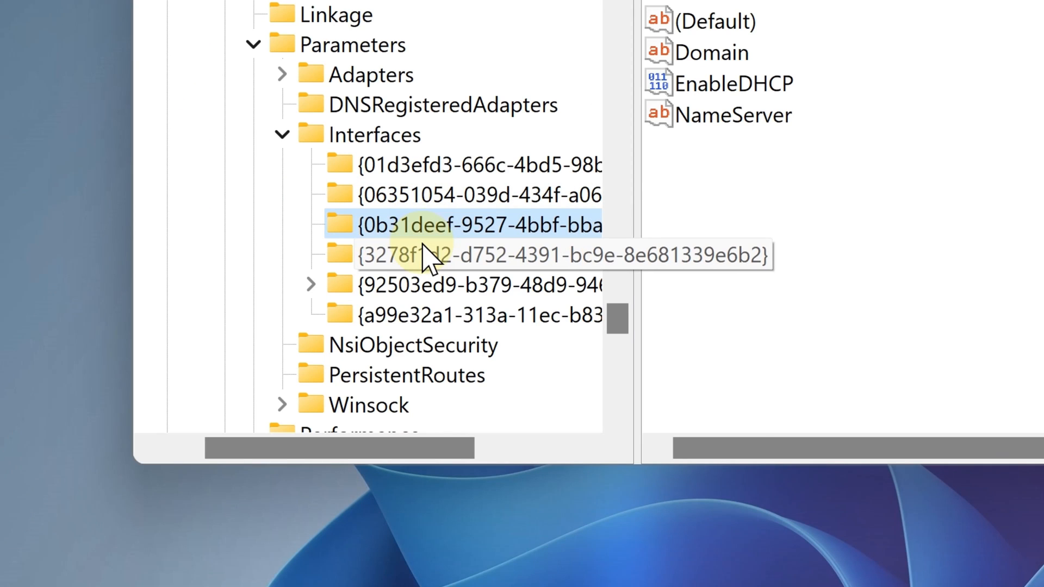
left_click(466, 314)
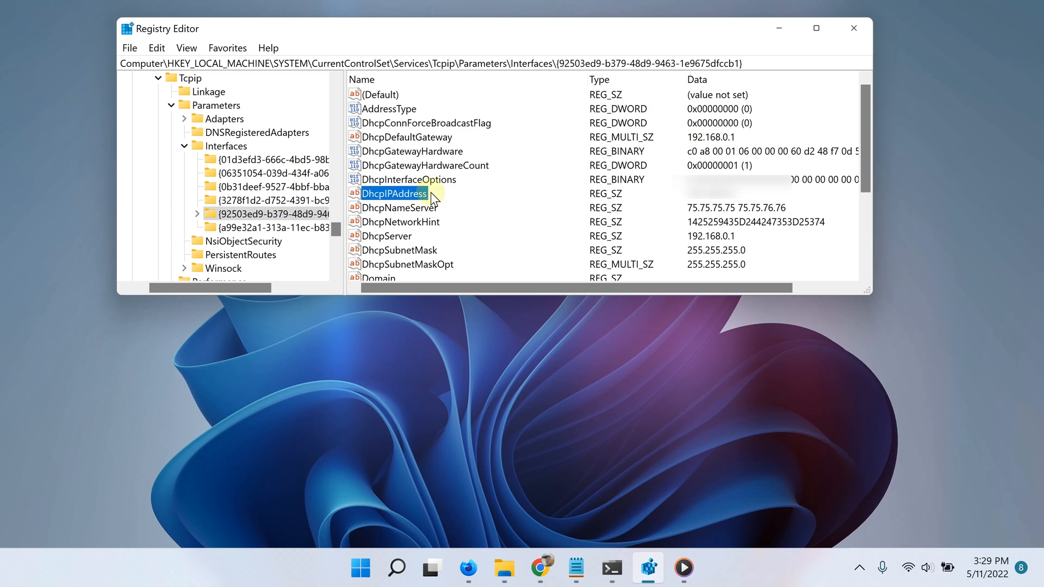
mouse_move(457, 200)
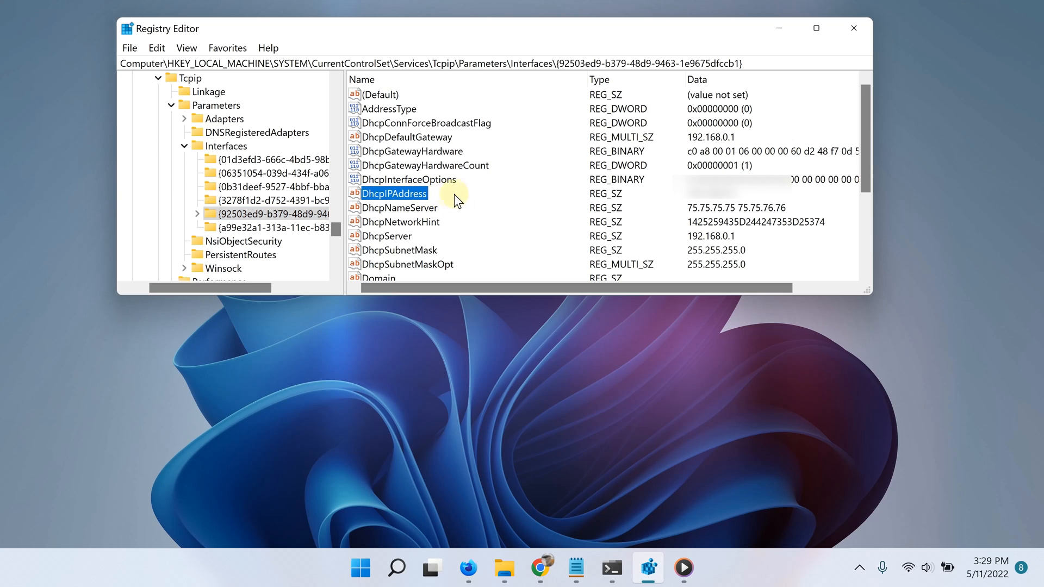
mouse_move(513, 204)
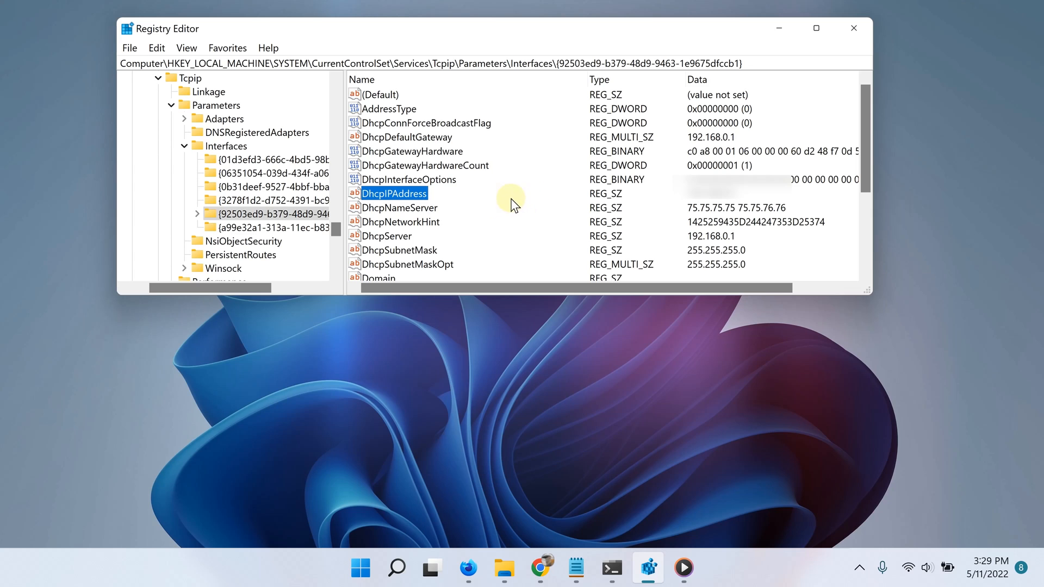
mouse_move(500, 204)
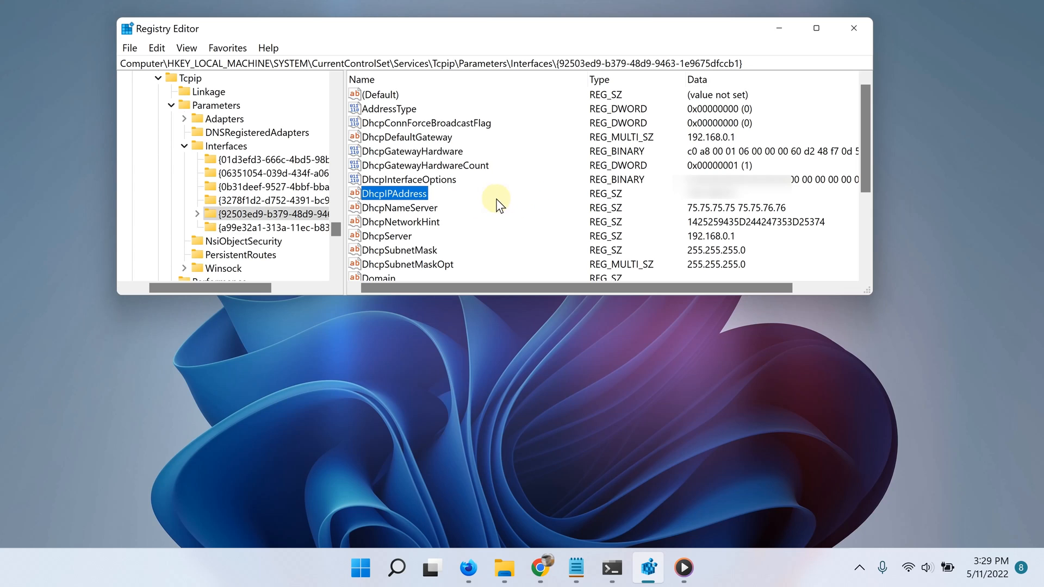
mouse_move(481, 210)
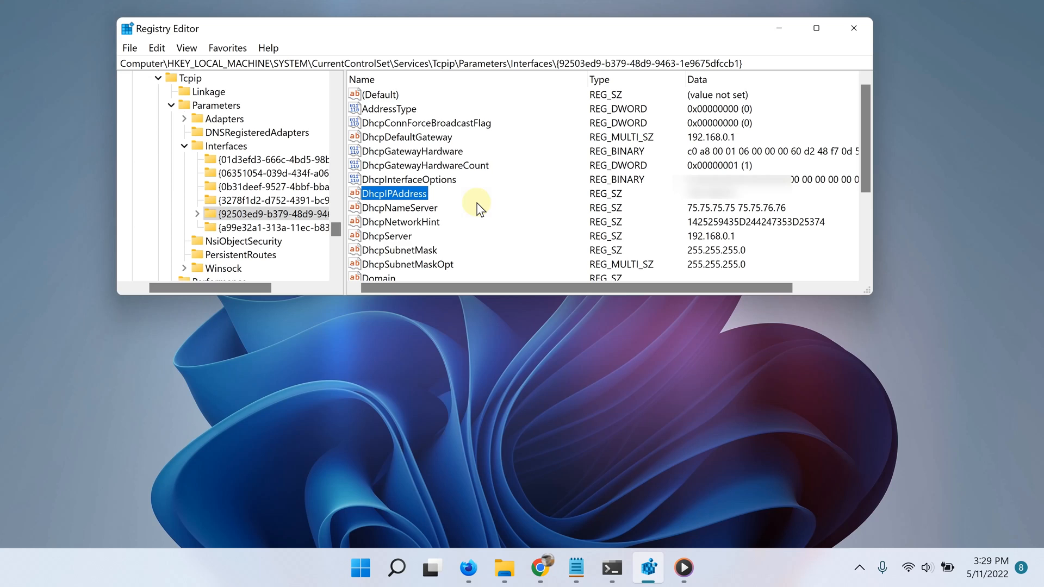
scroll("down", 3)
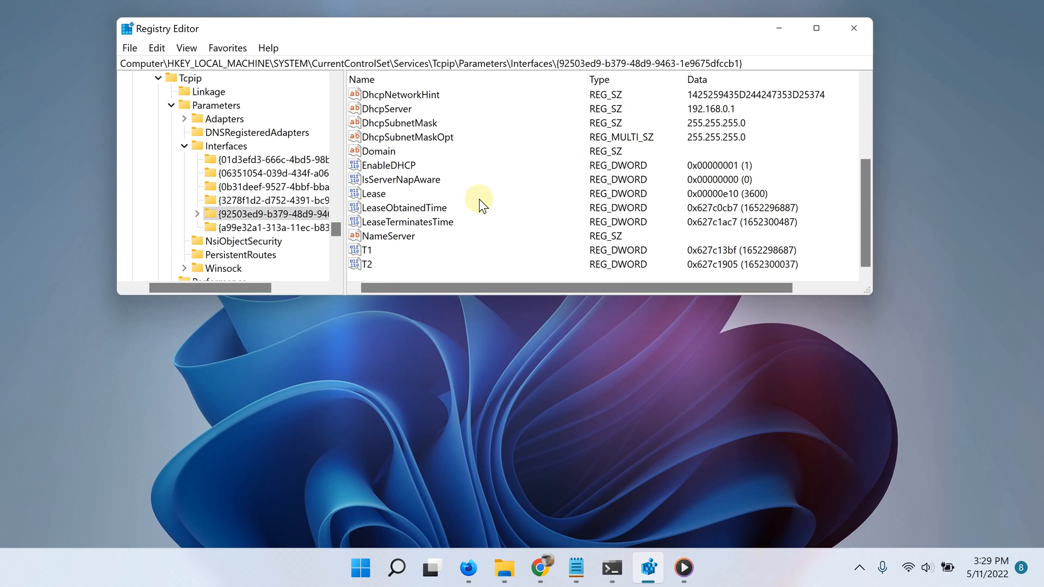
mouse_move(491, 182)
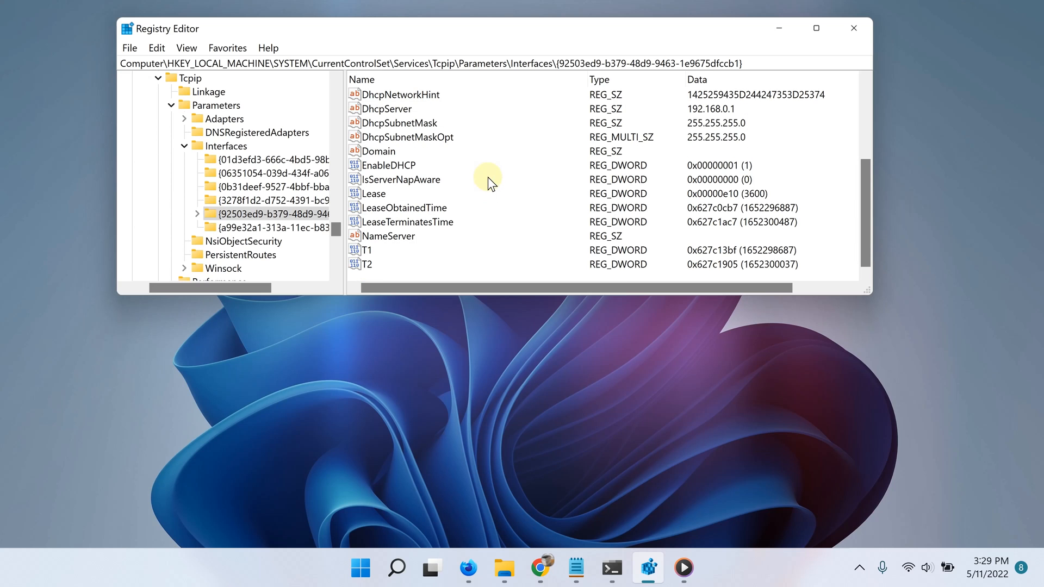
mouse_move(473, 162)
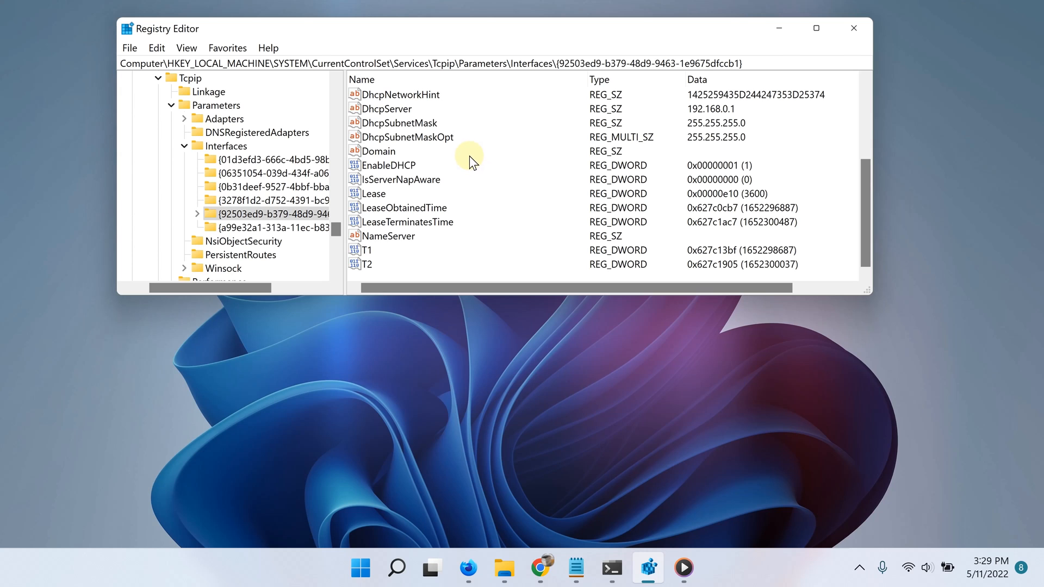
- Create DWORD (32-bit) values TcpAckFrequency and TCPNoDelay in the {92503ed9…} key
right_click(469, 163)
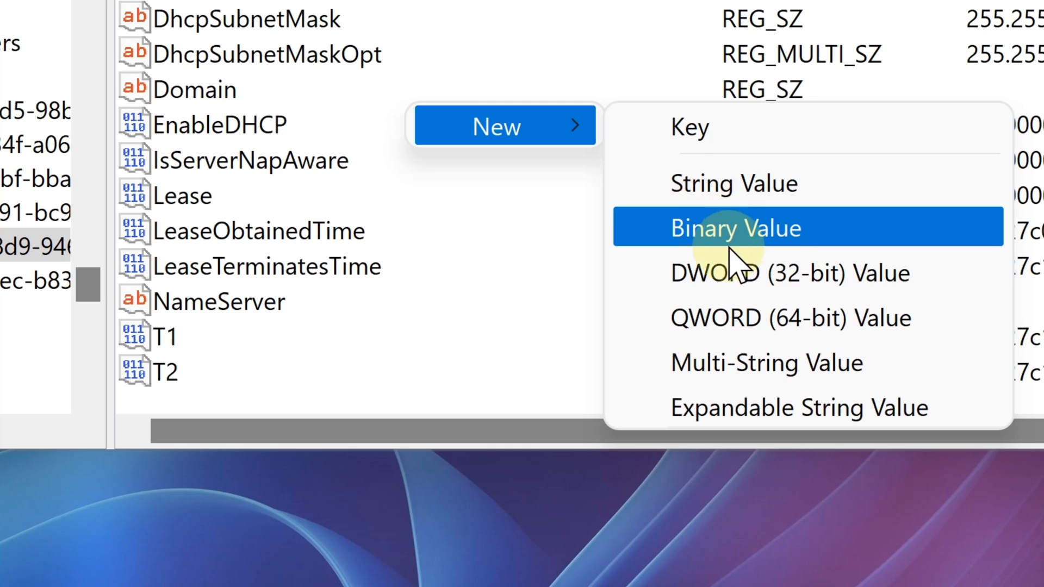
mouse_move(766, 280)
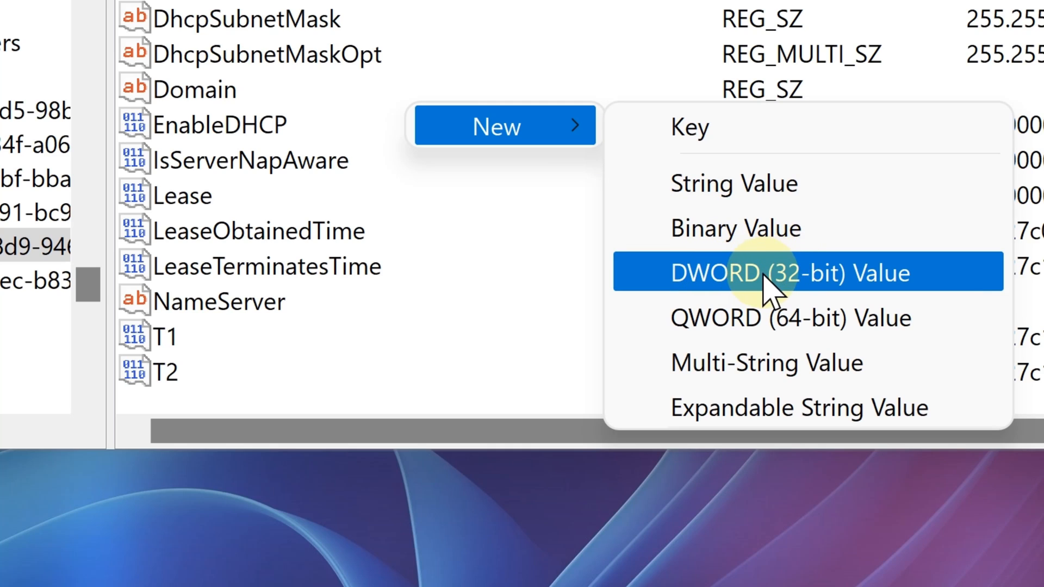
left_click(790, 272)
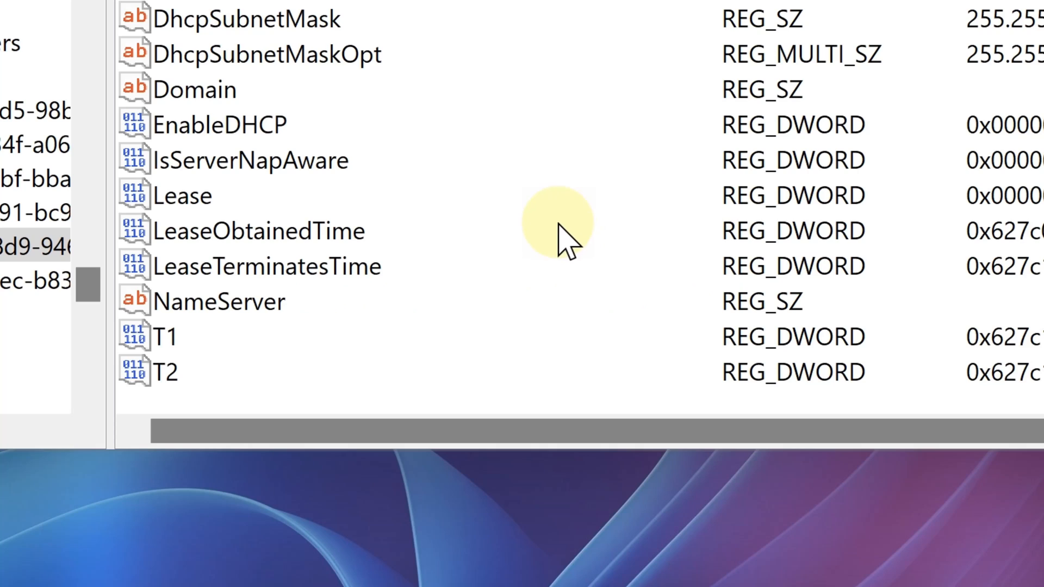
right_click(560, 227)
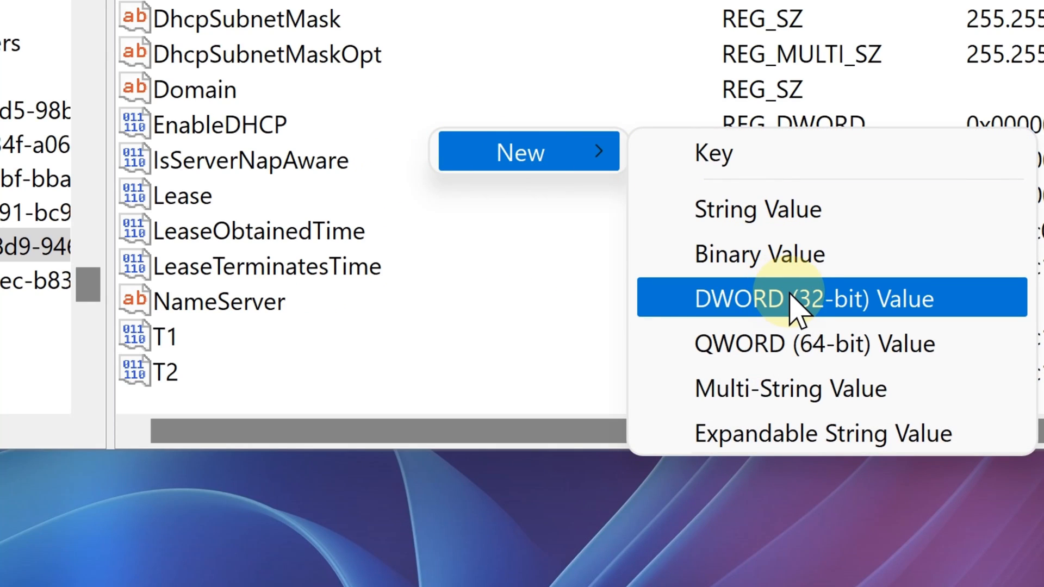
left_click(799, 299)
type("TcpAckFrequency")
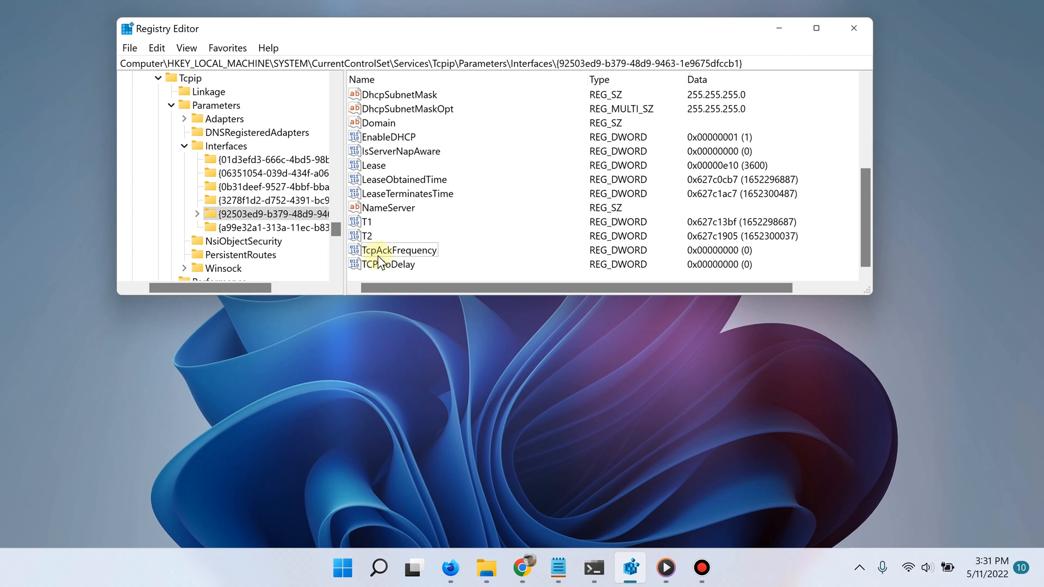
- Enter 1 as Value data for TcpAckFrequency and TCPNoDelay
double_click(400, 250)
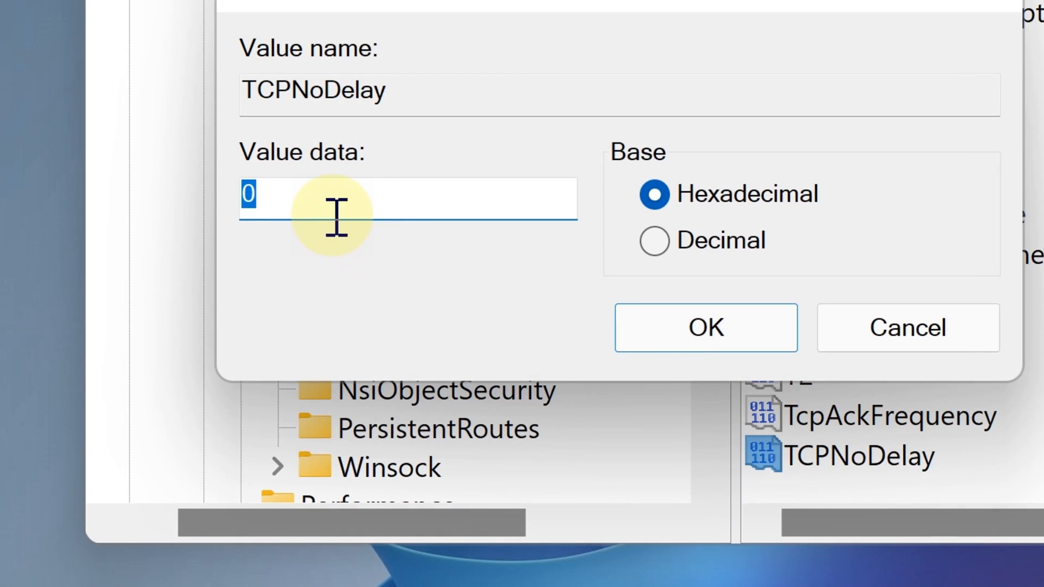
type("1")
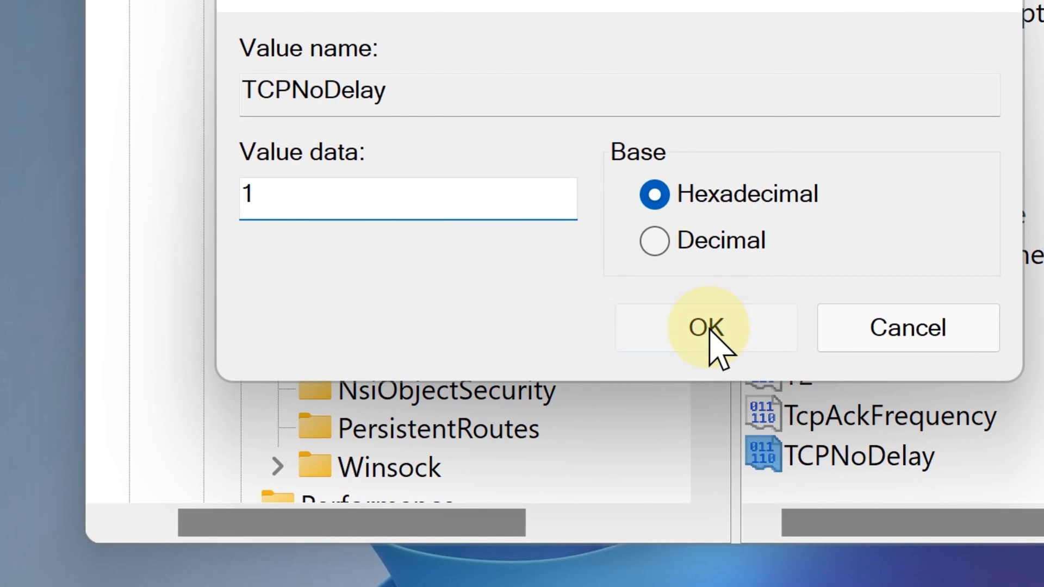
left_click(704, 327)
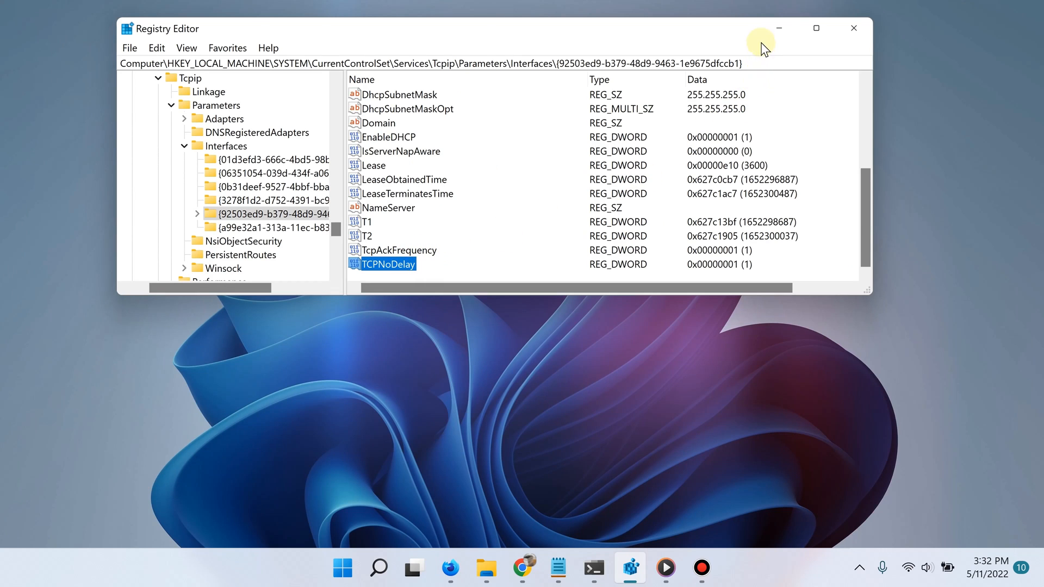
- Minimize the Registry Editor window to reveal the bare desktop
left_click(854, 29)
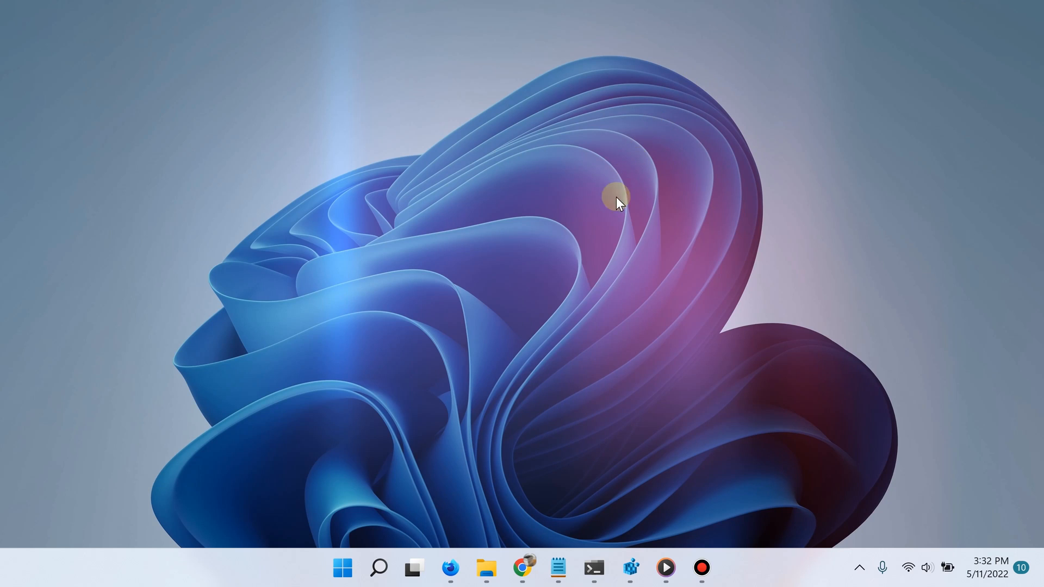
mouse_move(608, 390)
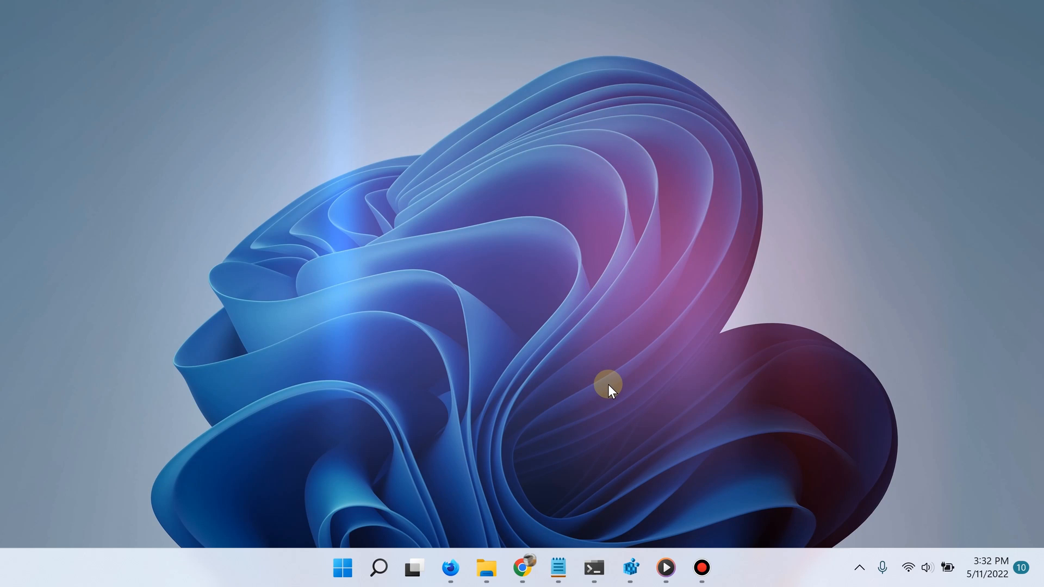